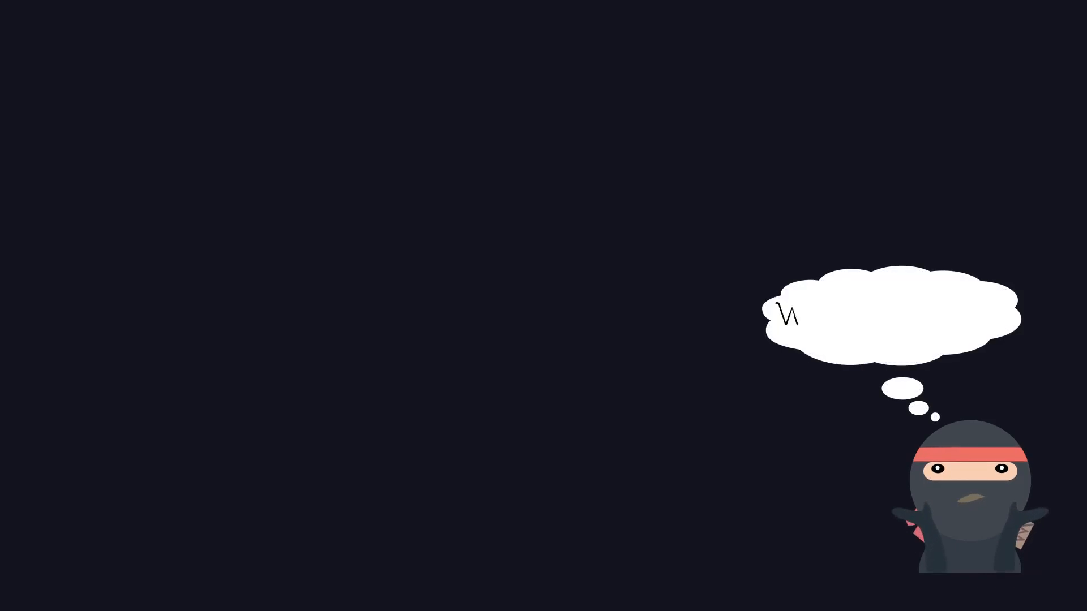
{"action": "type", "text": "What is python?"}
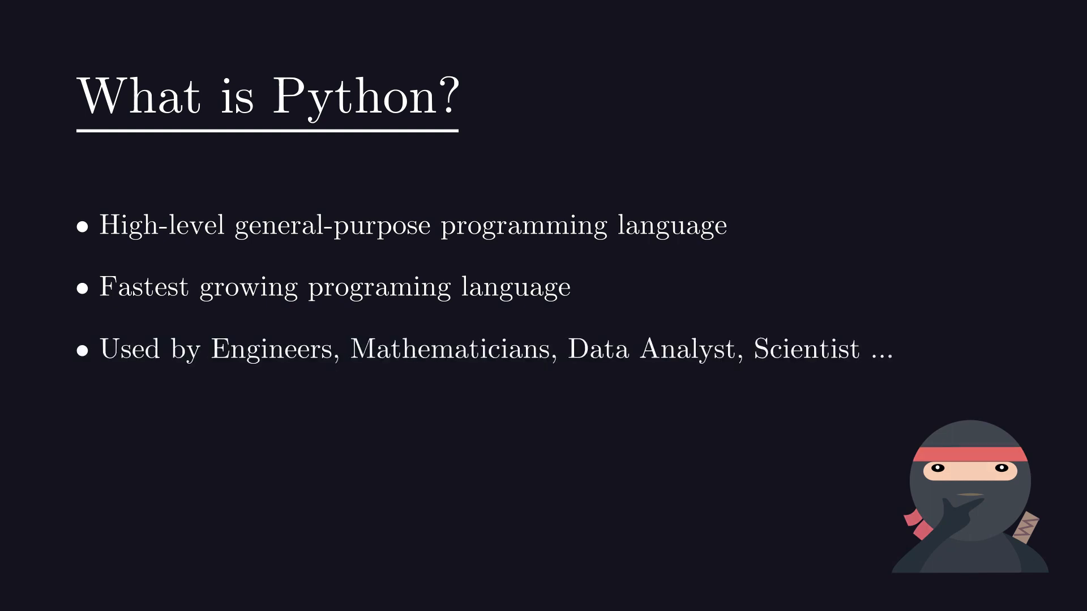
{"action": "type", "text": "Supports Procedural, OOP and Functional"}
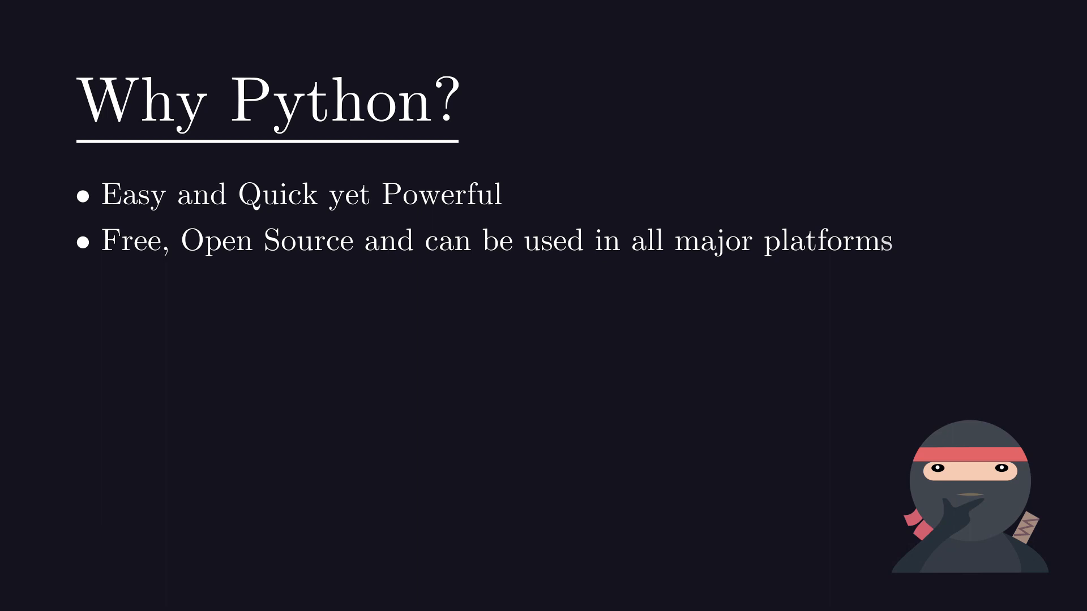
{"action": "type", "text": "Batteries included"}
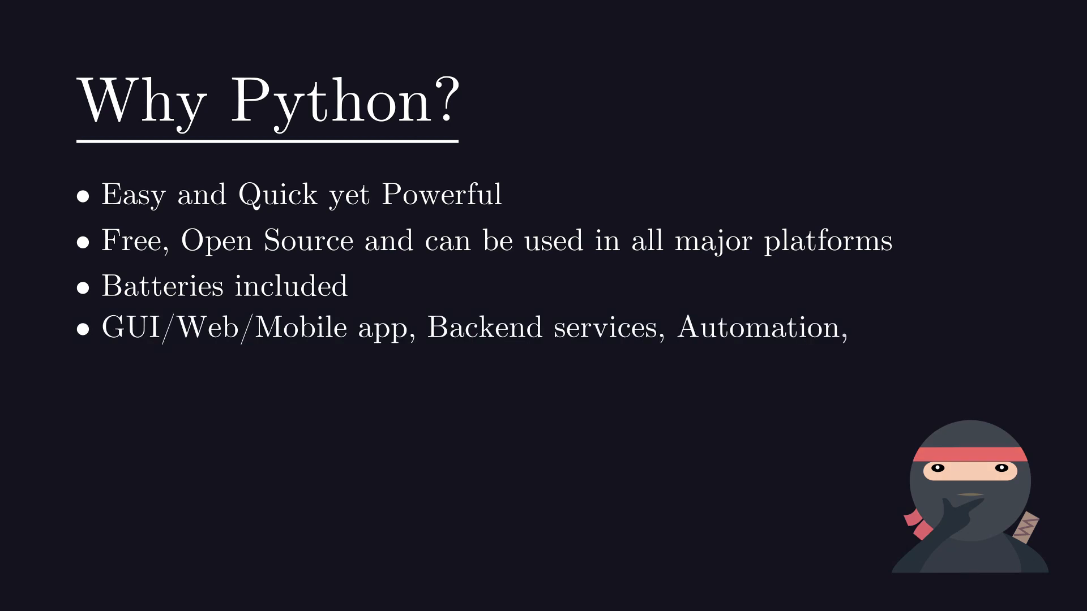
{"action": "type", "text": "Data Analysis, AI, Machine Learning, Testing ..."}
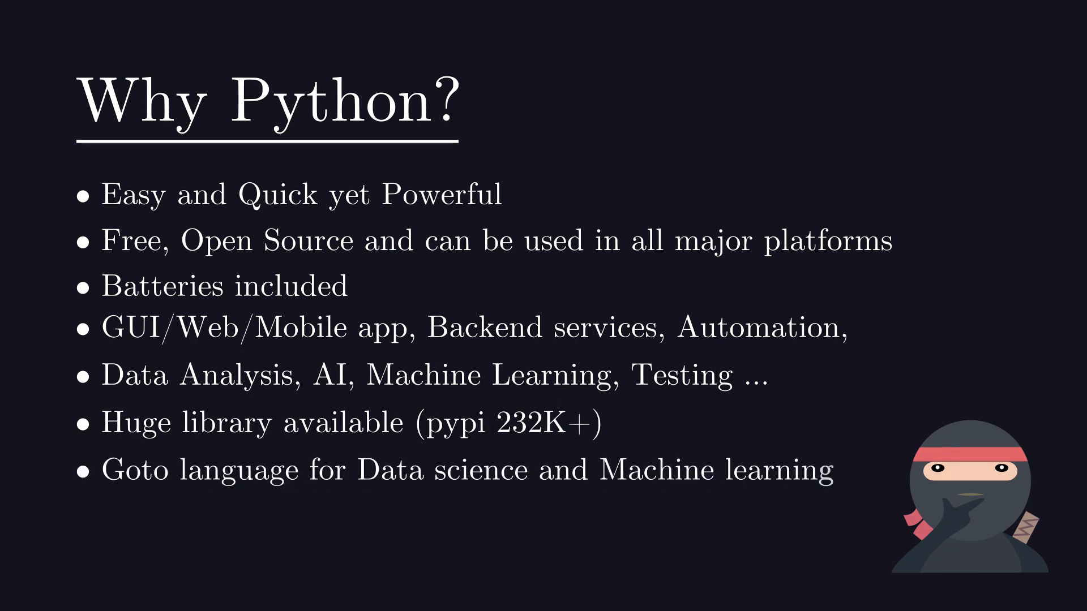
{"action": "type", "text": "Large comm"}
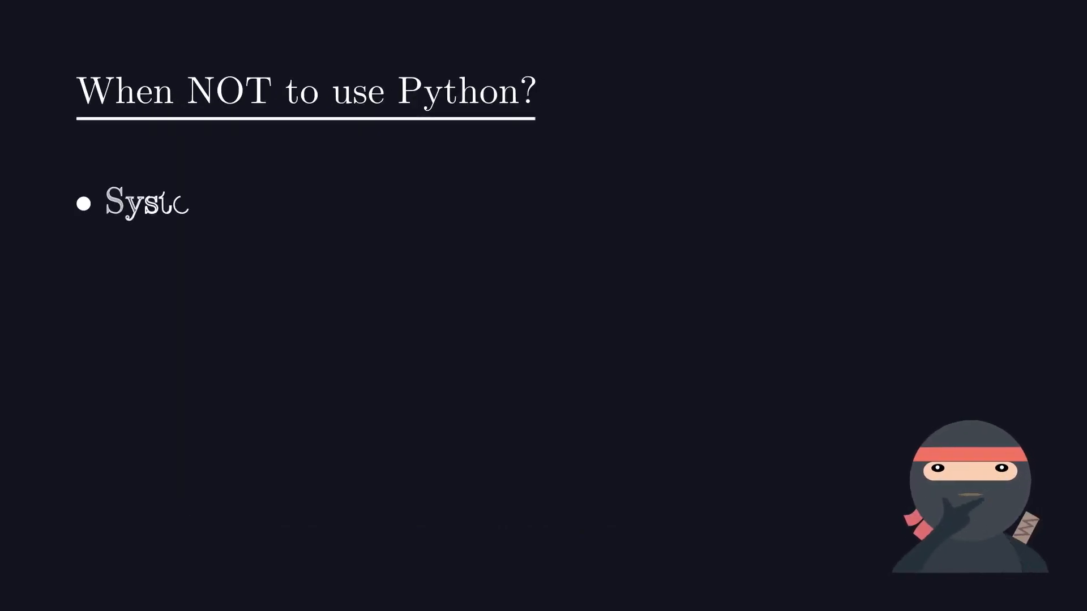
{"action": "type", "text": "System level softwares"}
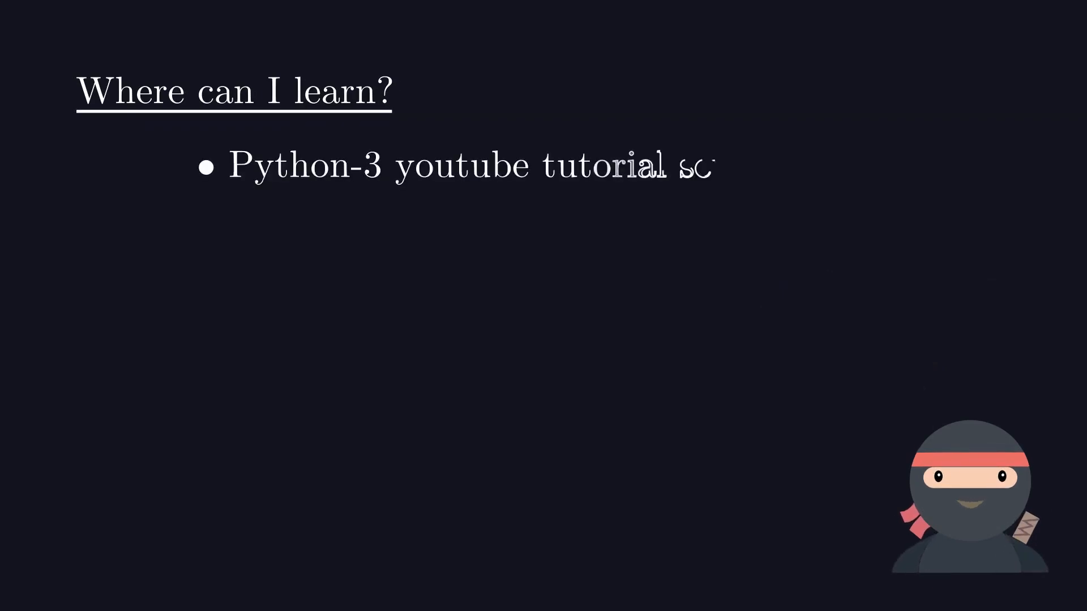
{"action": "type", "text": "series"}
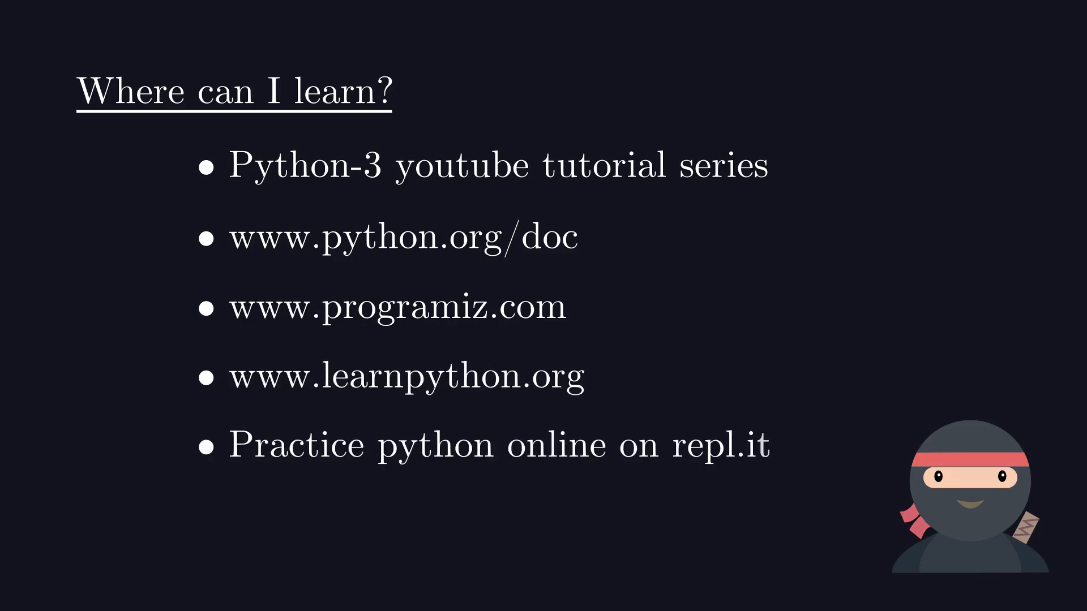
{"action": "type", "text": "Many tutorials bu"}
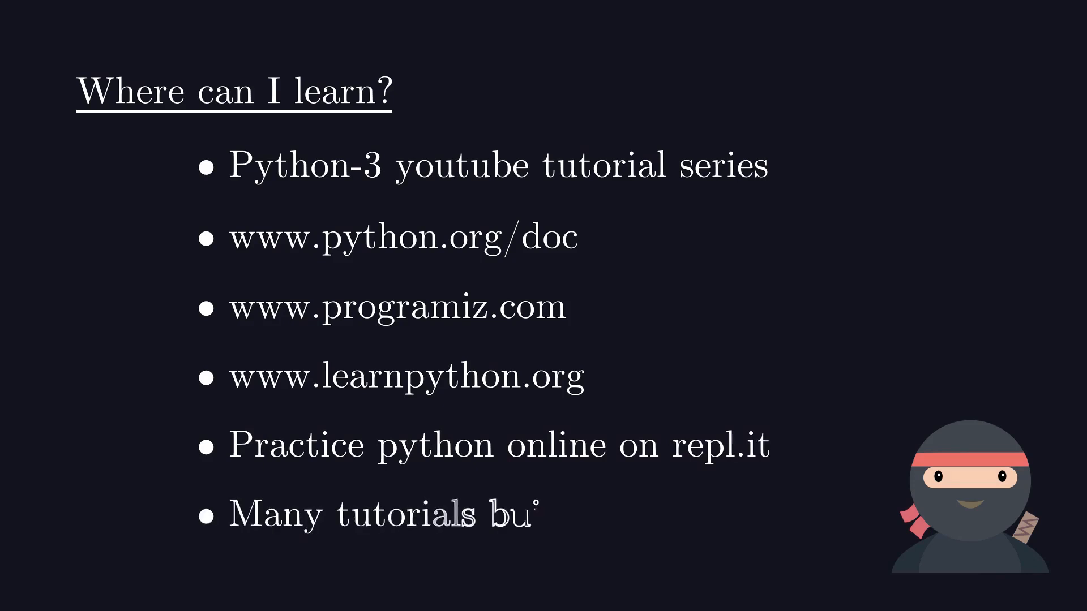
{"action": "type", "text": "build by others"}
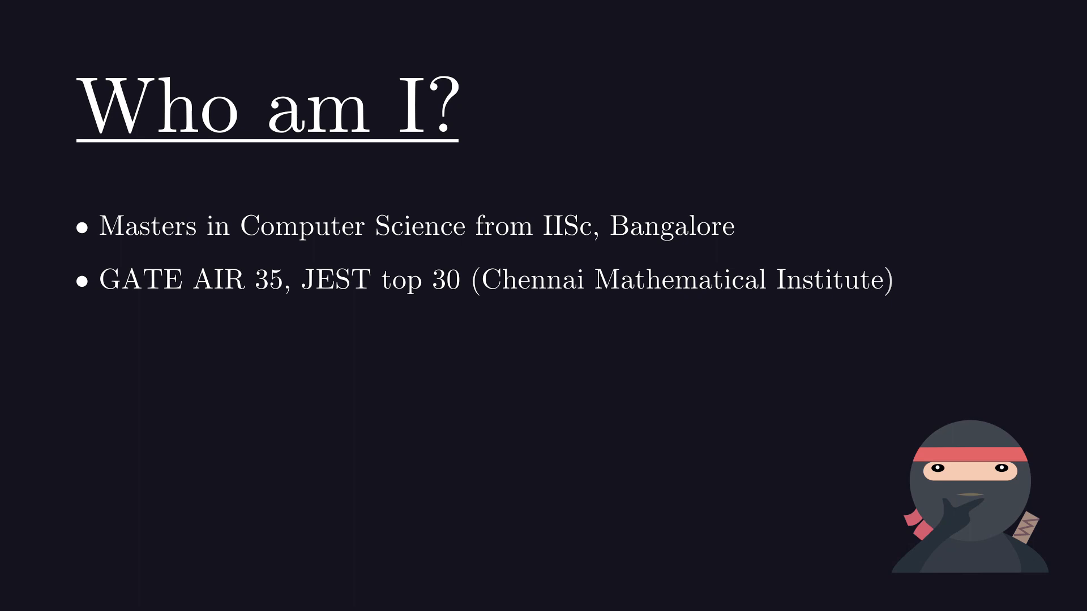
{"action": "type", "text": "Worked with one of the to"}
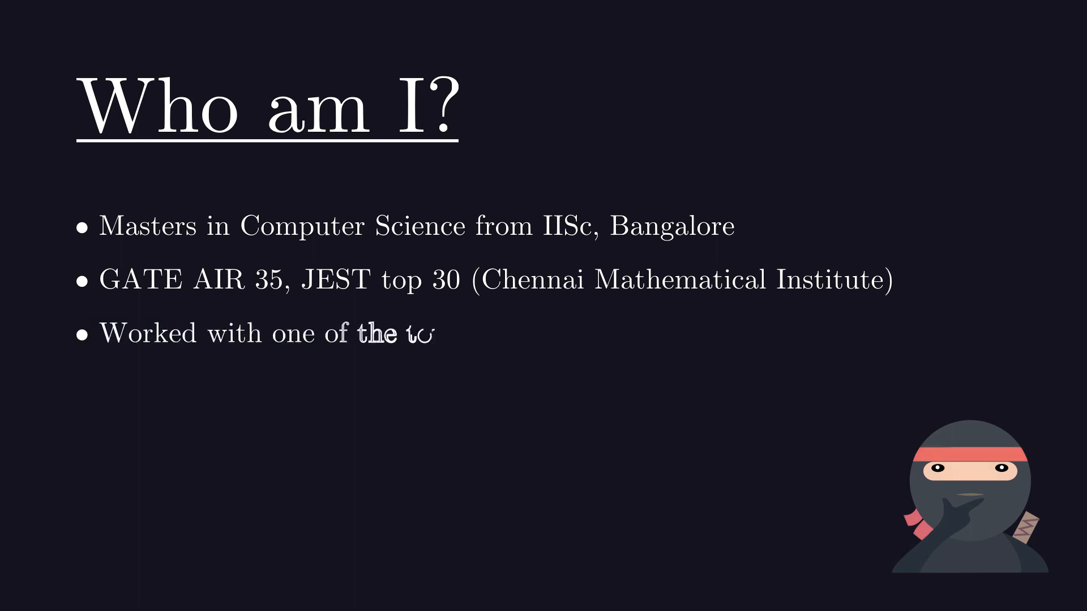
{"action": "type", "text": "top 5 tech MNC"}
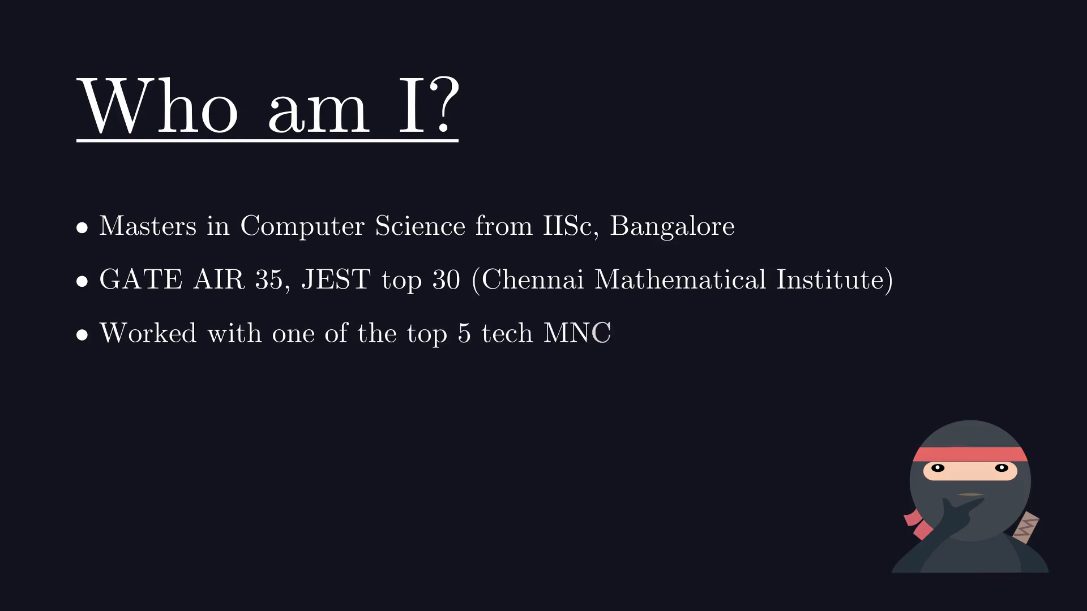
{"action": "type", "text": "Worked on cutting edge technologies in startup"}
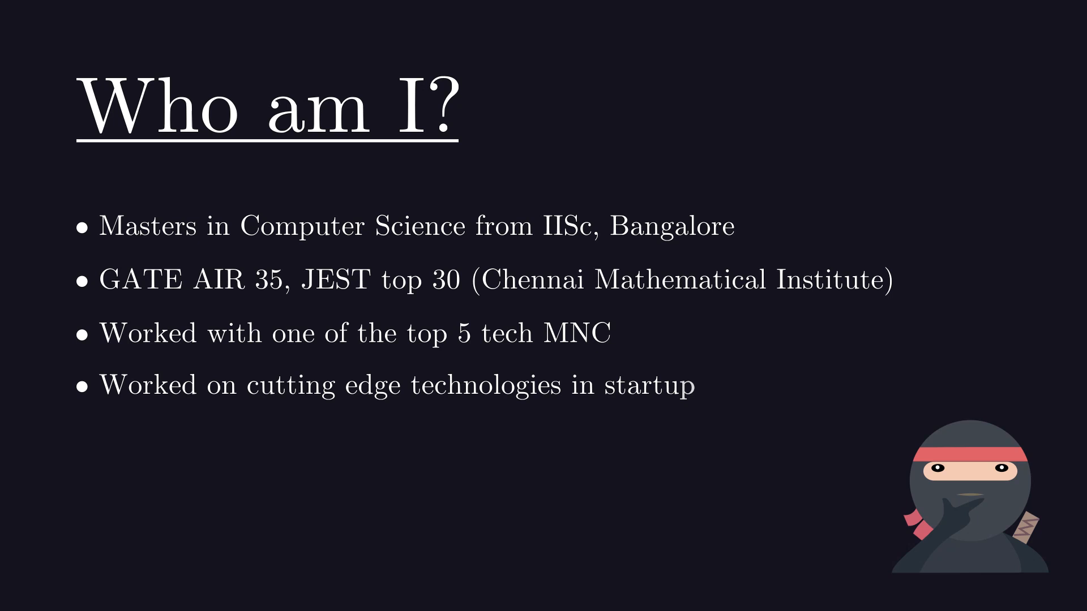
{"action": "type", "text": "Cracked online contests"}
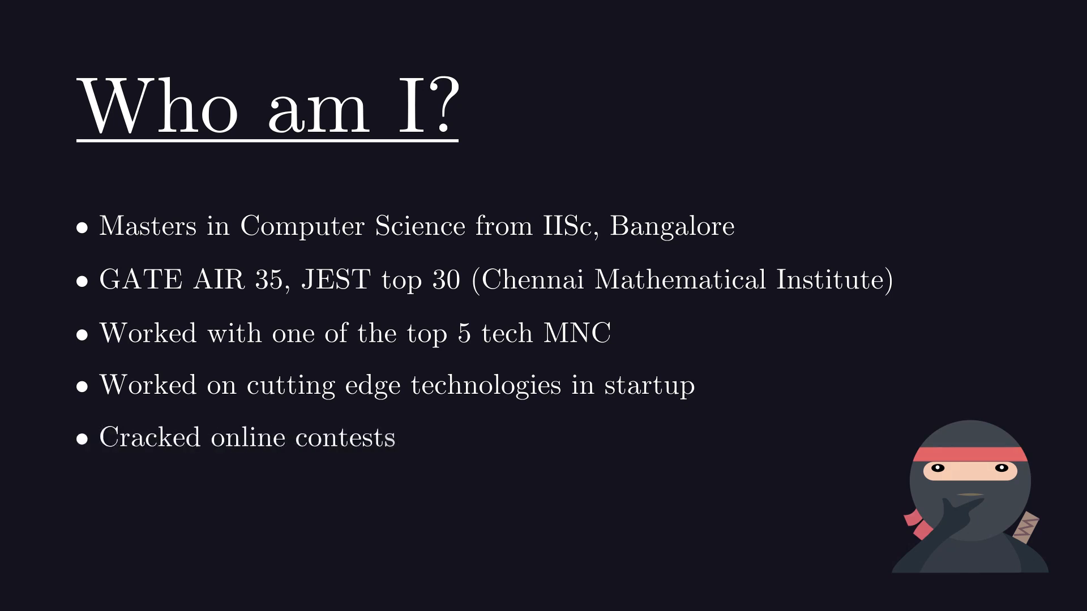
{"action": "type", "text": "Interviewed candidates from to"}
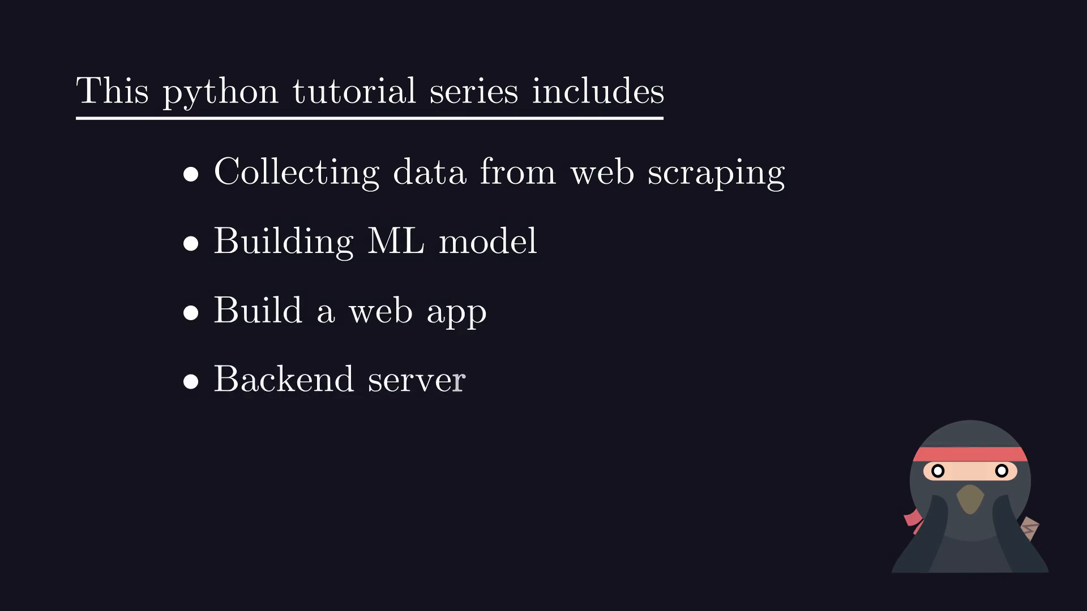
{"action": "type", "text": "GUI app (Game)"}
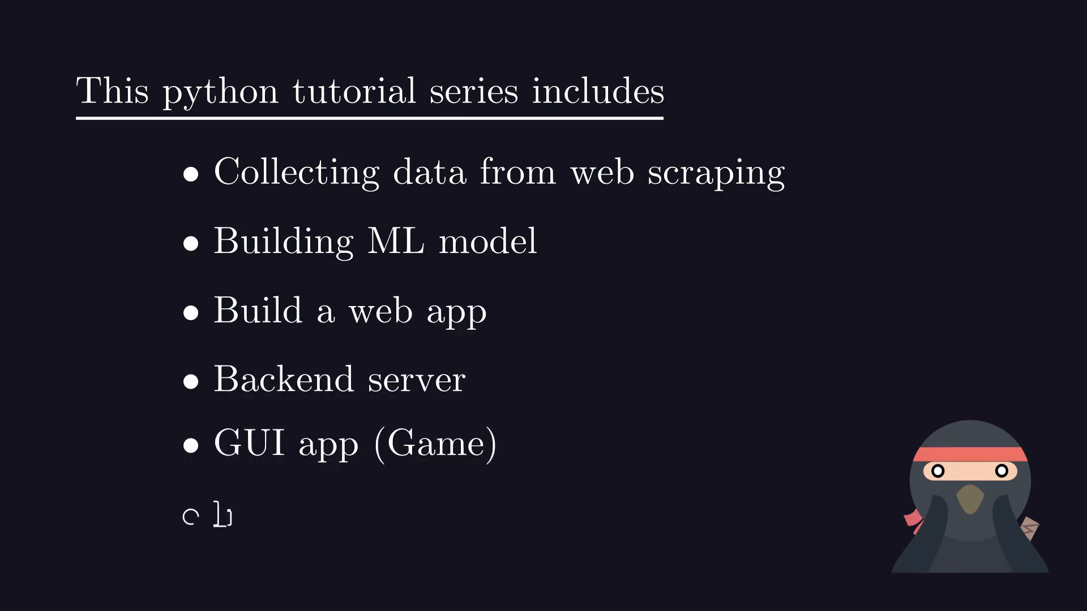
{"action": "type", "text": "Interactive demo using OpenCV"}
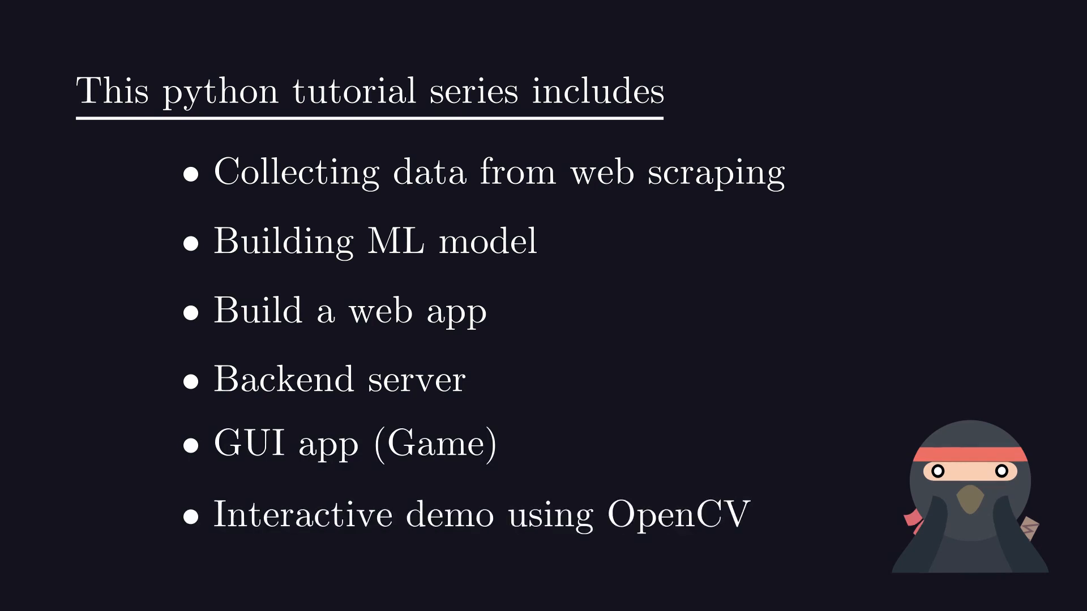